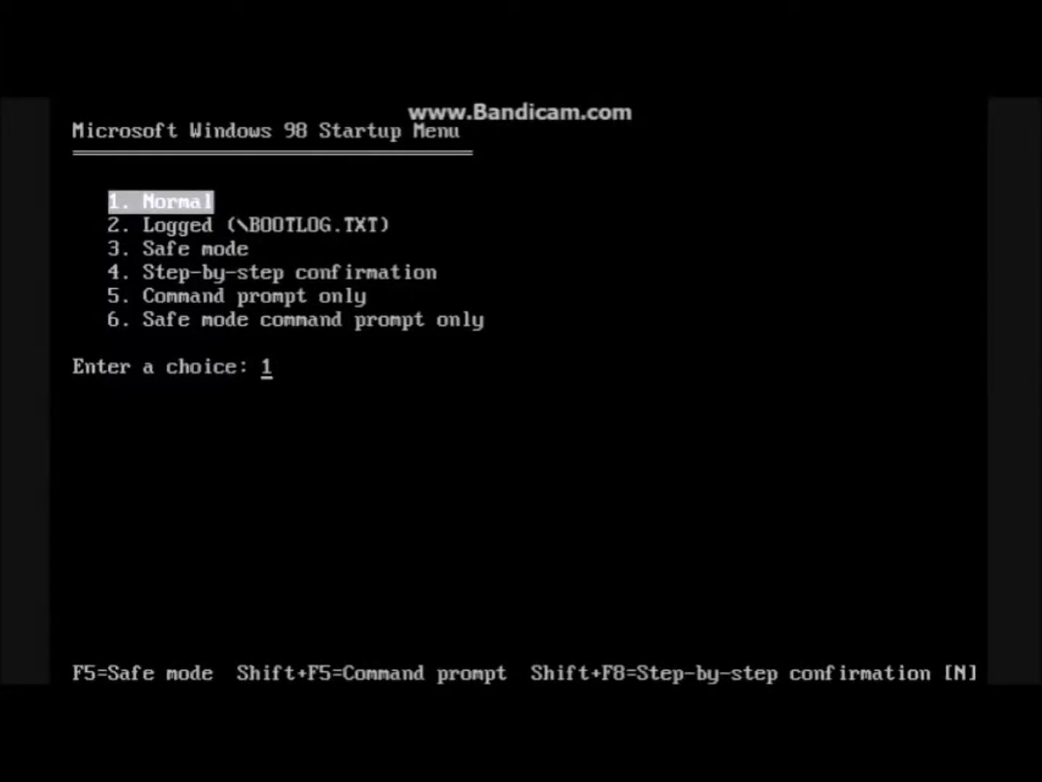
# Boot option 5 (Command prompt only) and run scandisk on drive C
pyautogui.write('5')
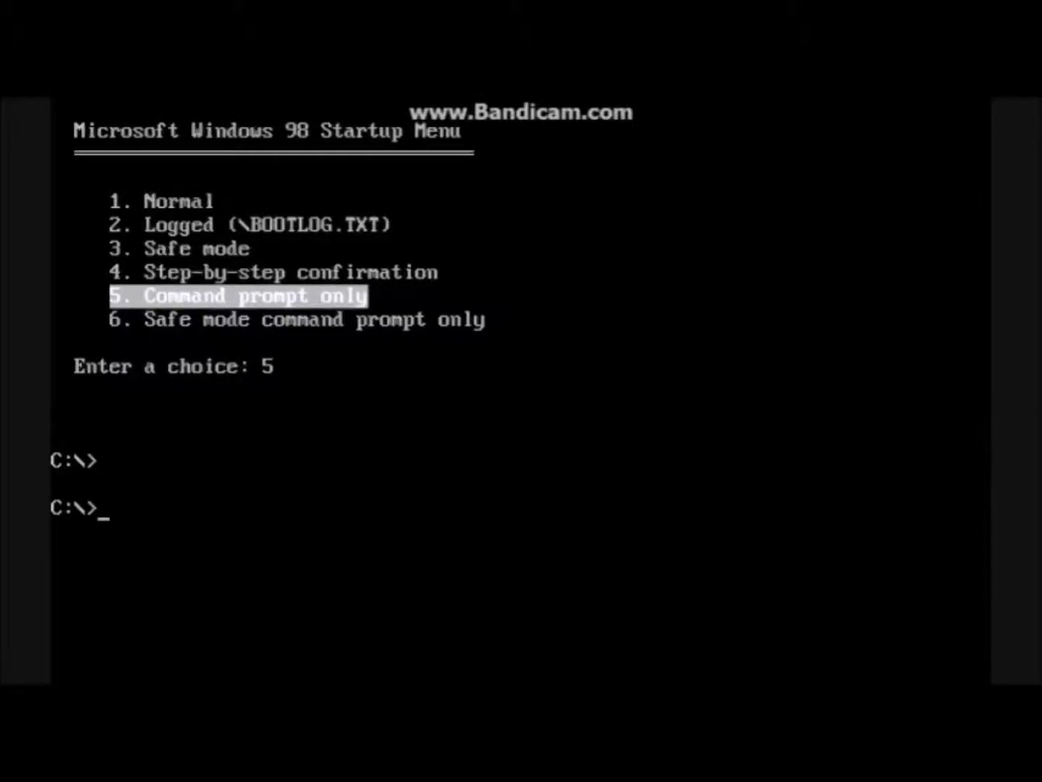
pyautogui.write('scand')
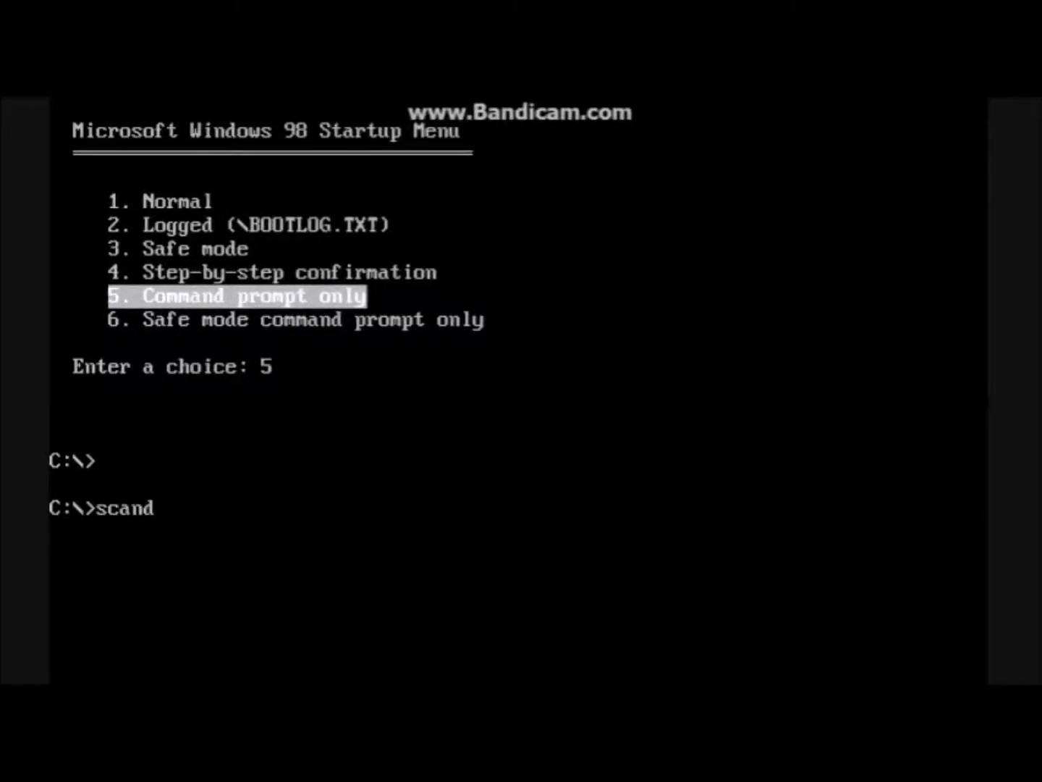
pyautogui.press('enter')
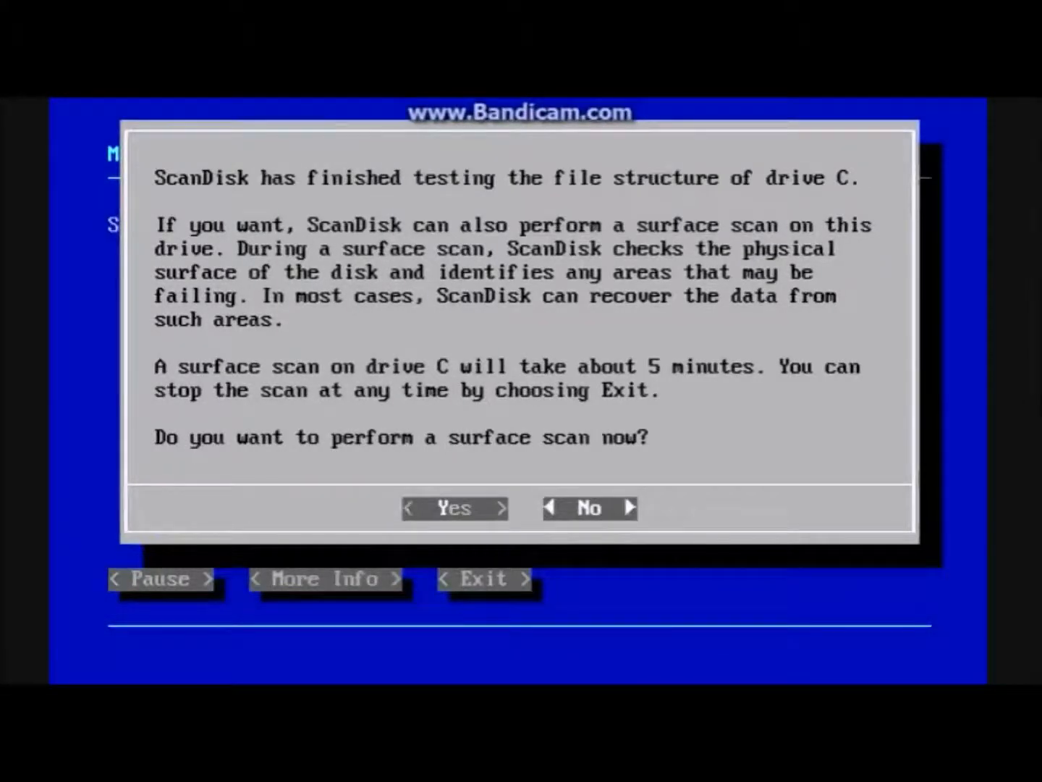
# Answer No to the surface scan of drive C, returning to the C:\ prompt
pyautogui.click(589, 506)
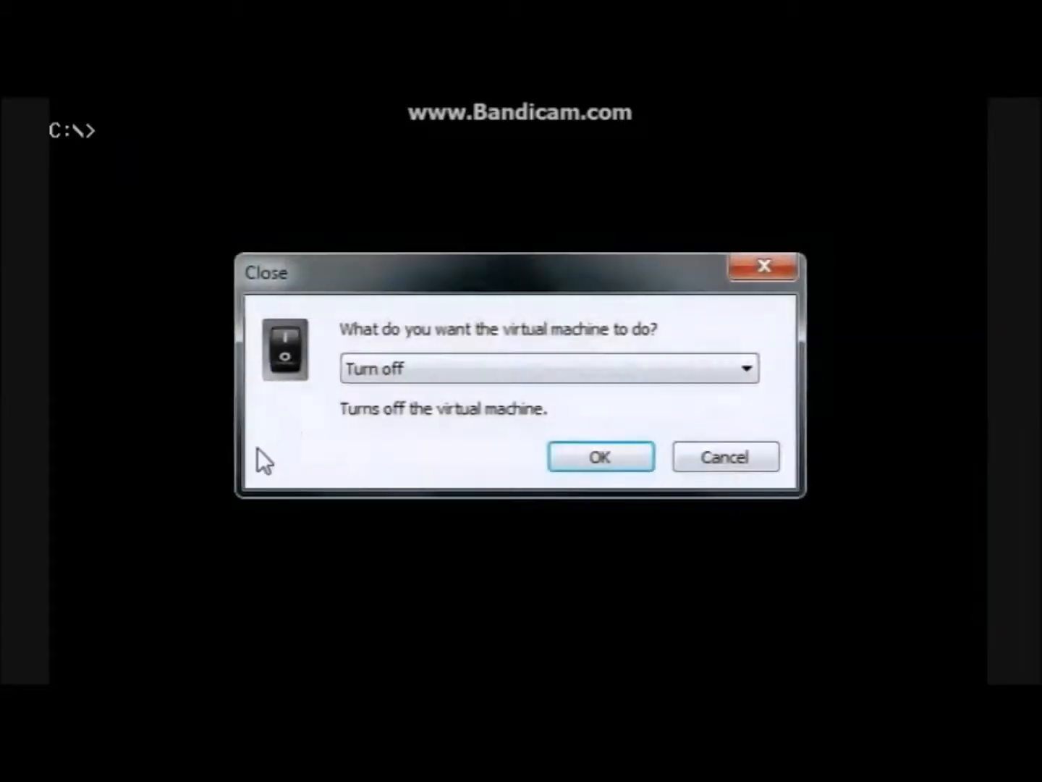
# Confirm 'Turn off' in the Close dialog to power off the virtual machine
pyautogui.click(600, 457)
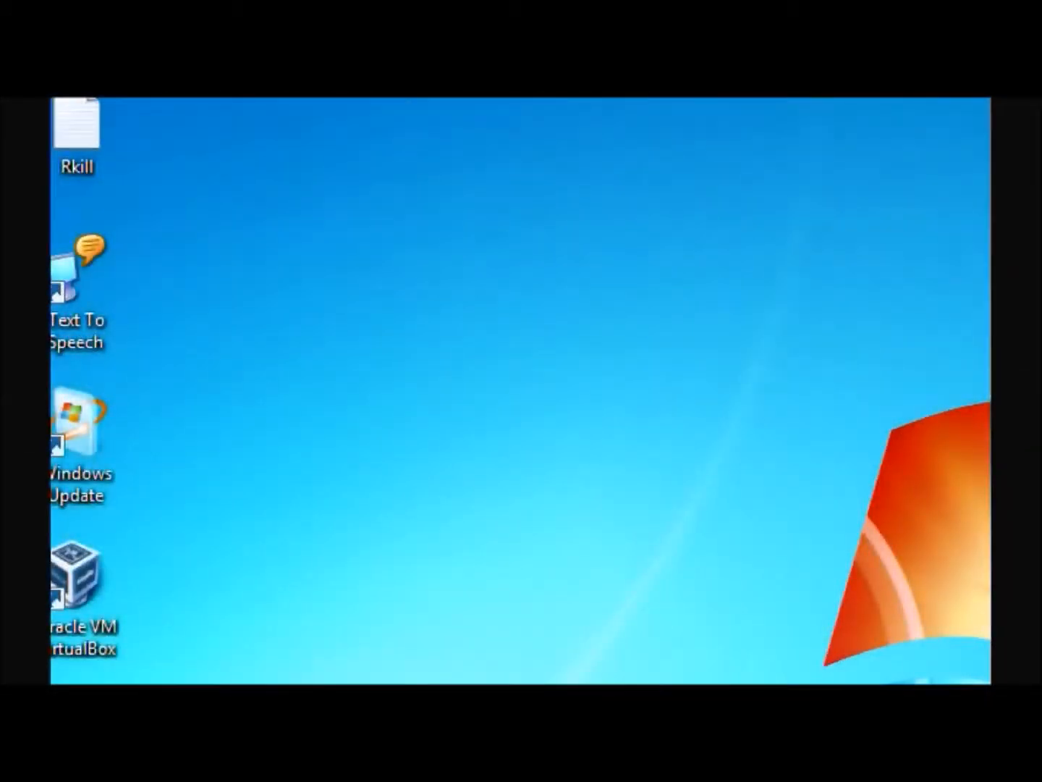